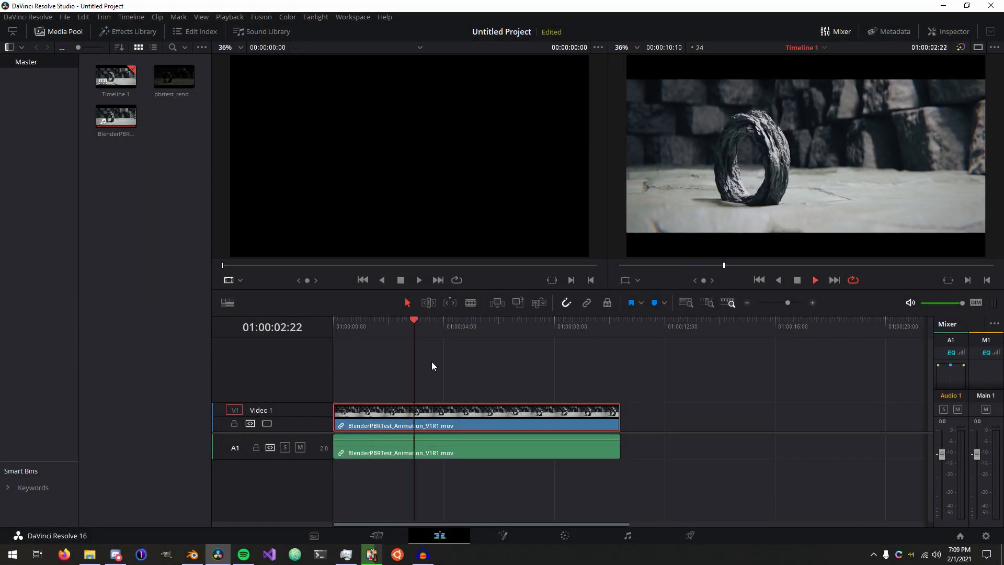
- Bring up Blender's concrete test scene and its output settings: 1920×817, 24 fps, frames 1–250
click(470, 326)
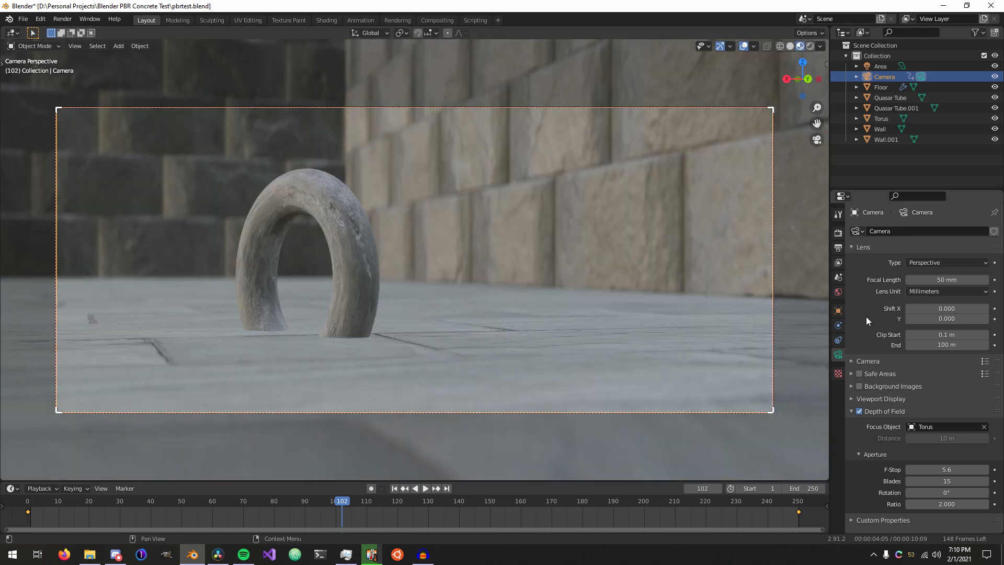
- Change Blender's output file format from OpenEXR to PNG, with RGB 16-bit and 0% compression
click(838, 247)
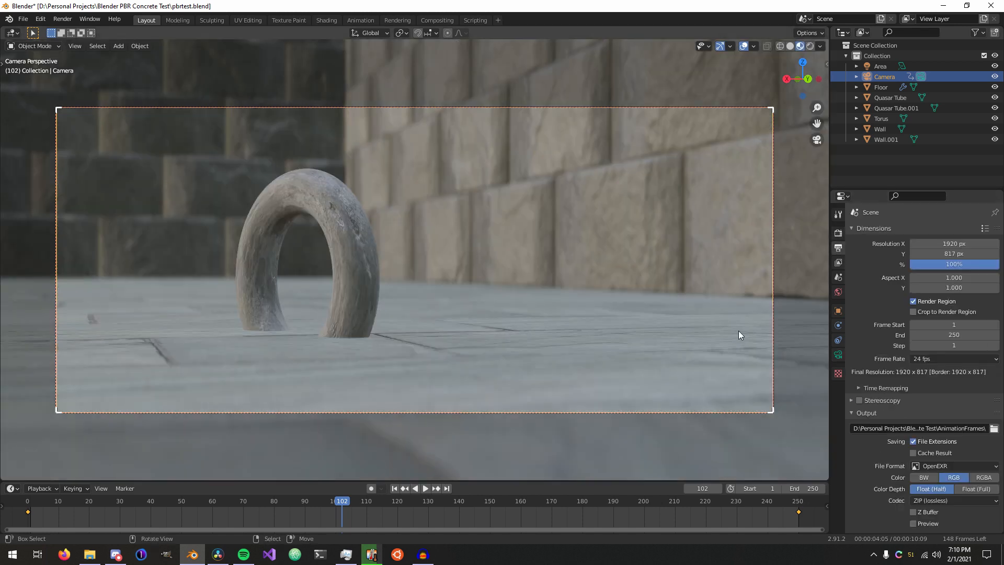
click(62, 19)
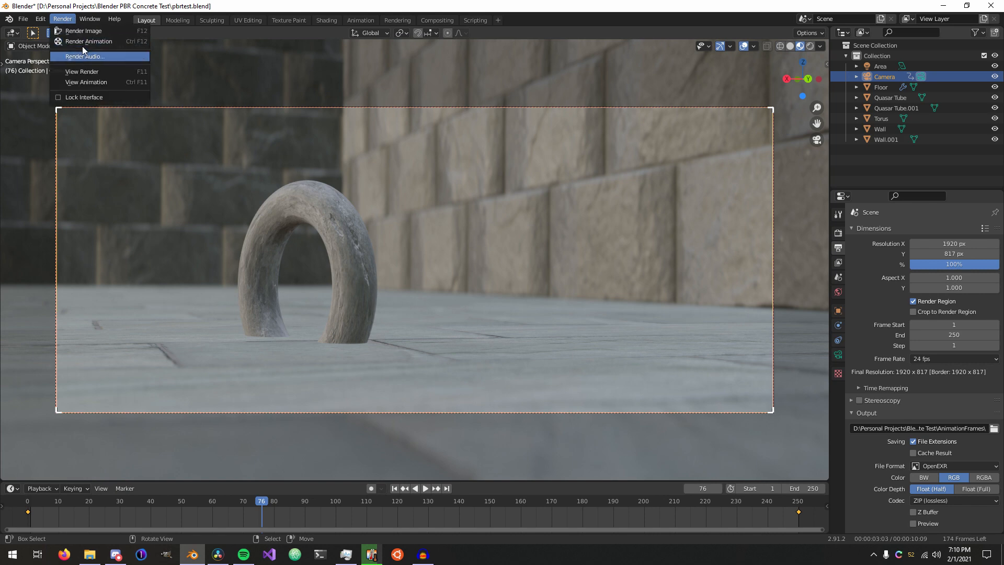
click(83, 31)
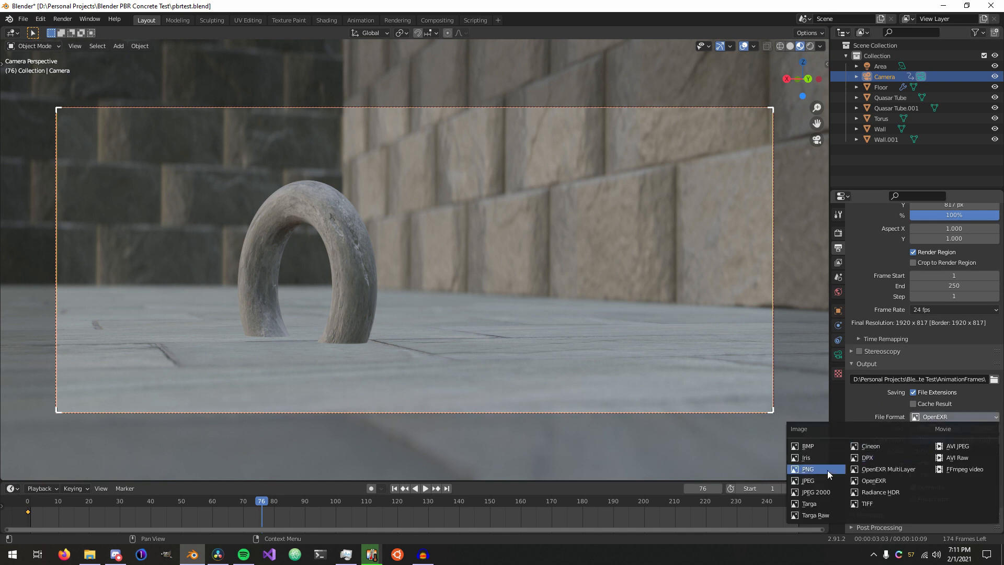
click(807, 468)
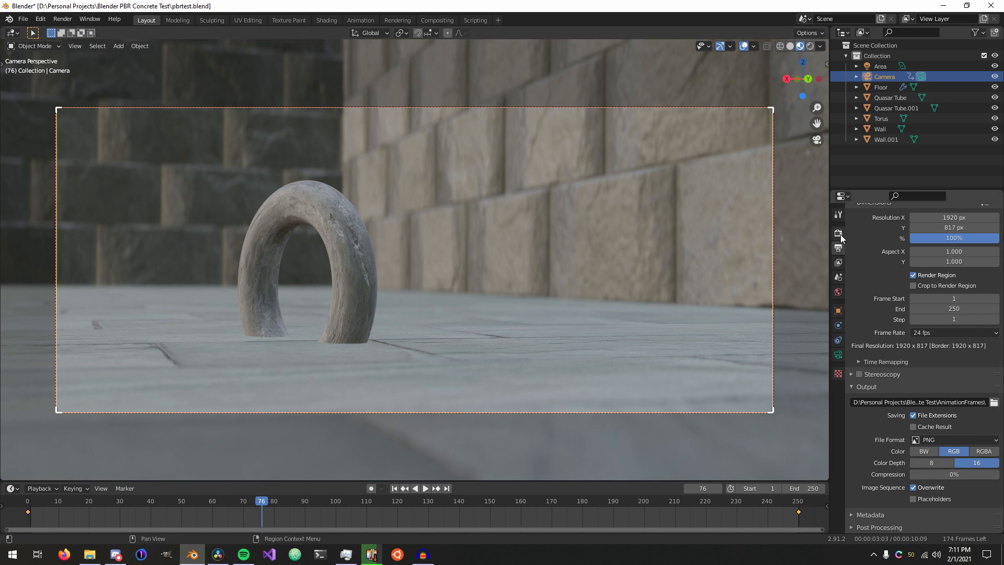
- Switch Blender's colour management view transform from Filmic to Filmic Log
click(837, 232)
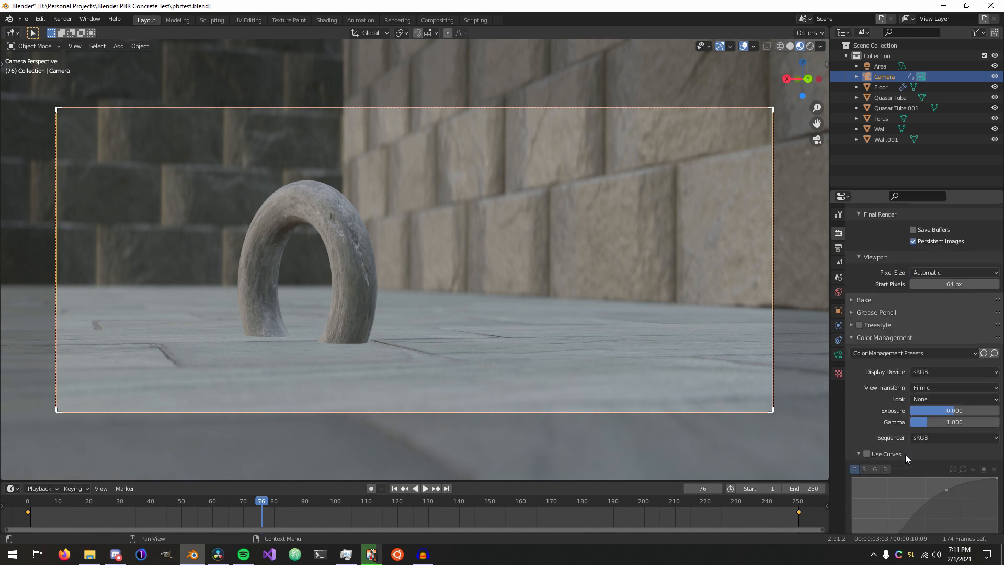
click(952, 285)
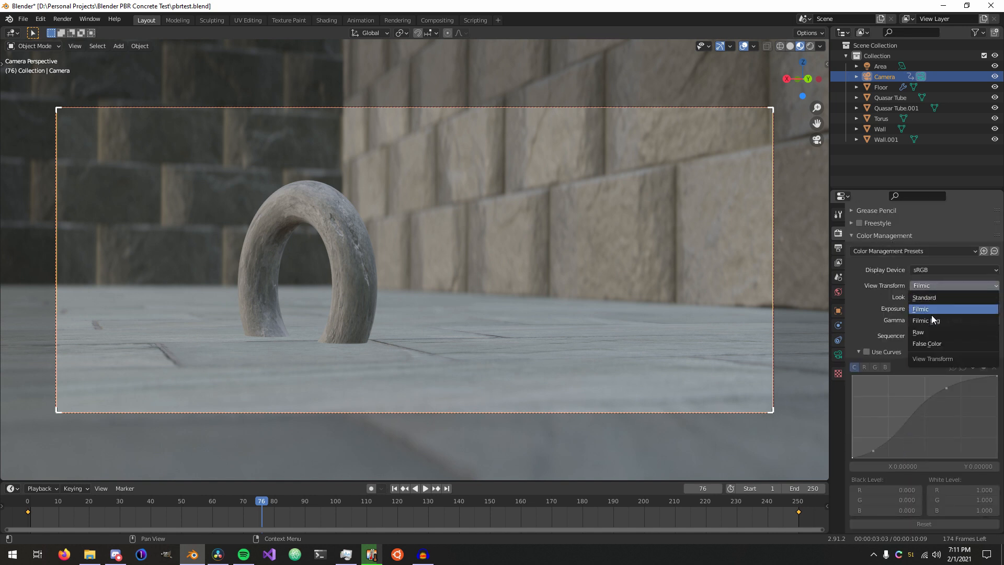
click(927, 320)
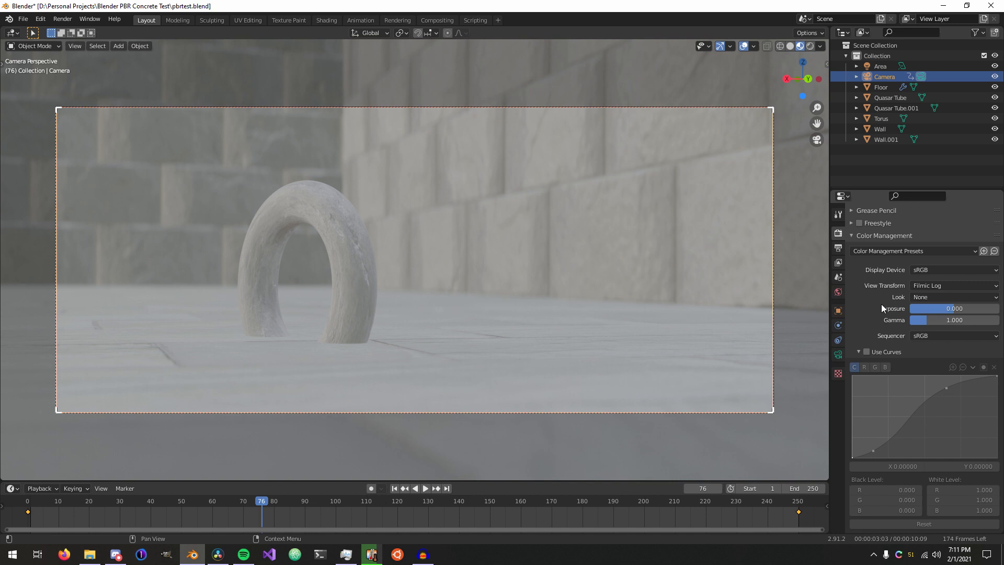
mouse_move(875, 303)
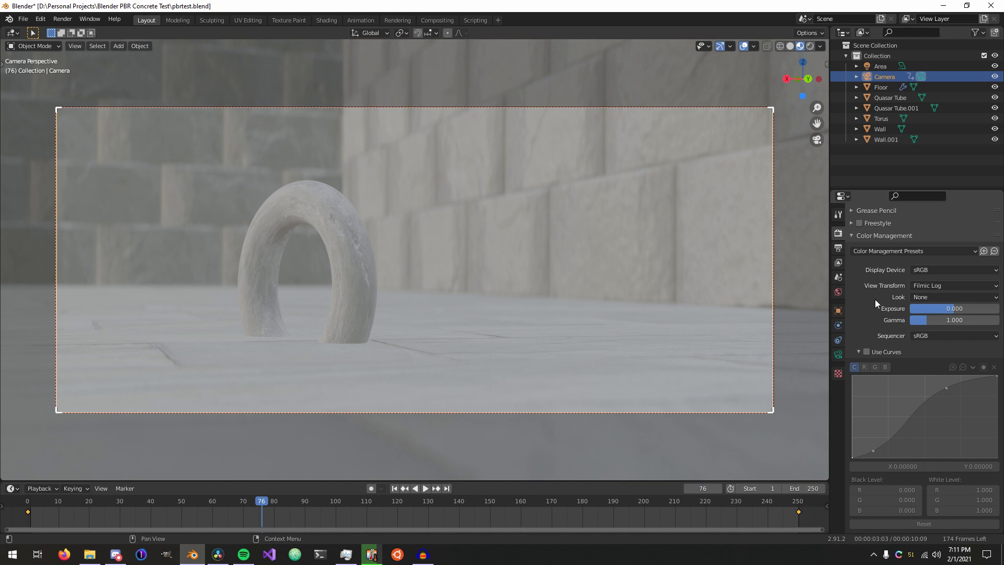
mouse_move(892, 296)
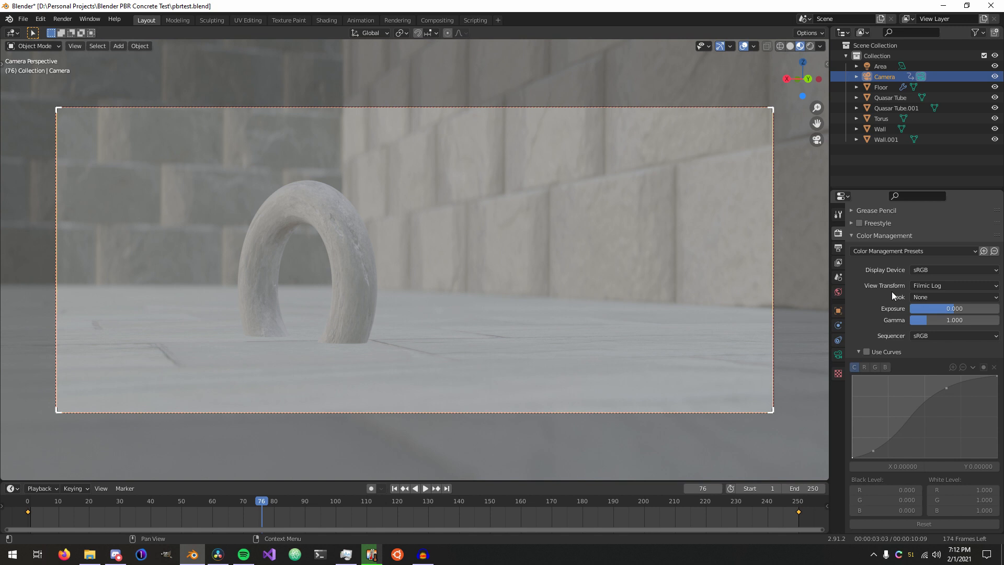
mouse_move(850, 287)
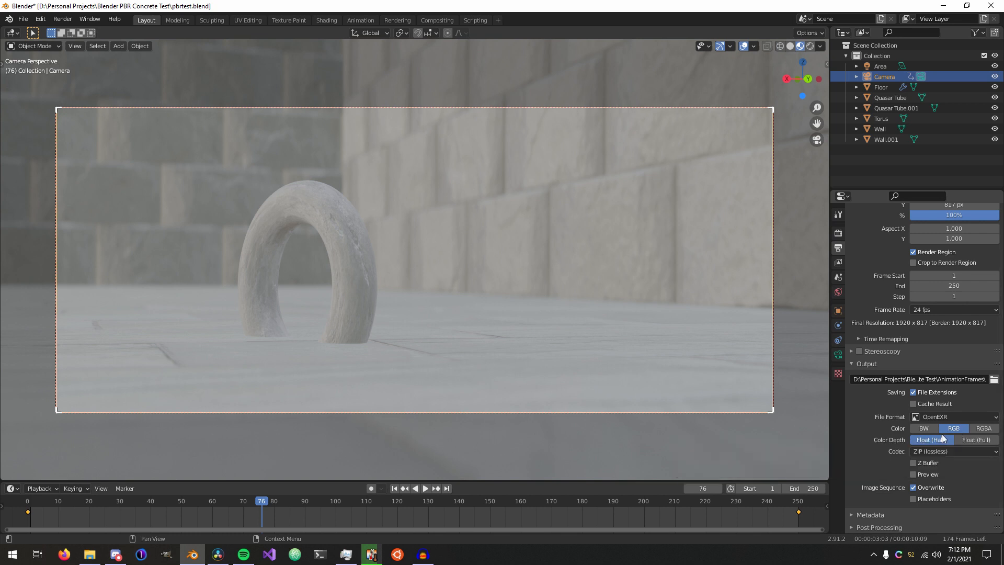
mouse_move(956, 440)
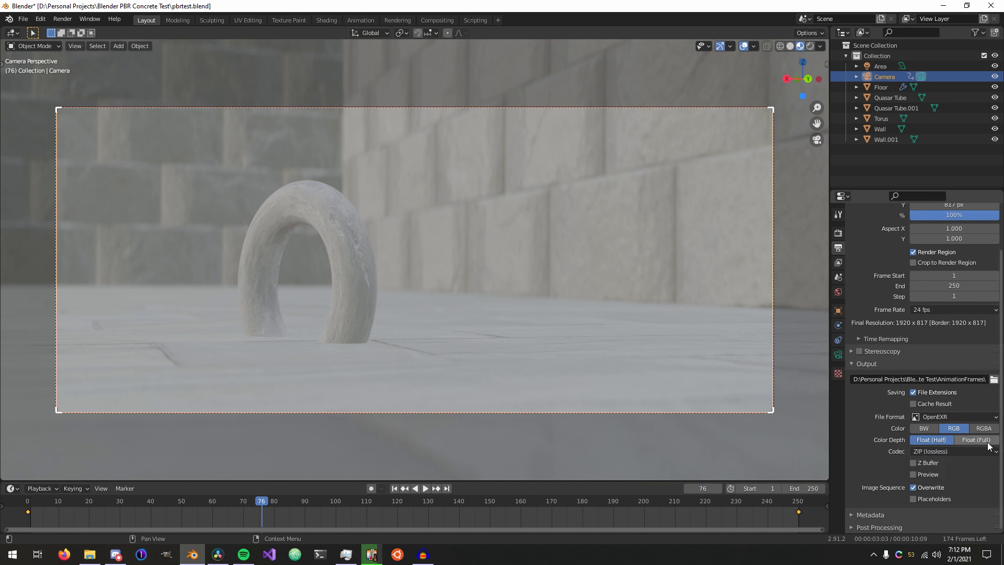
- Set the OpenEXR output colour depth to Float (Half), then switch to DaVinci Resolve
click(976, 440)
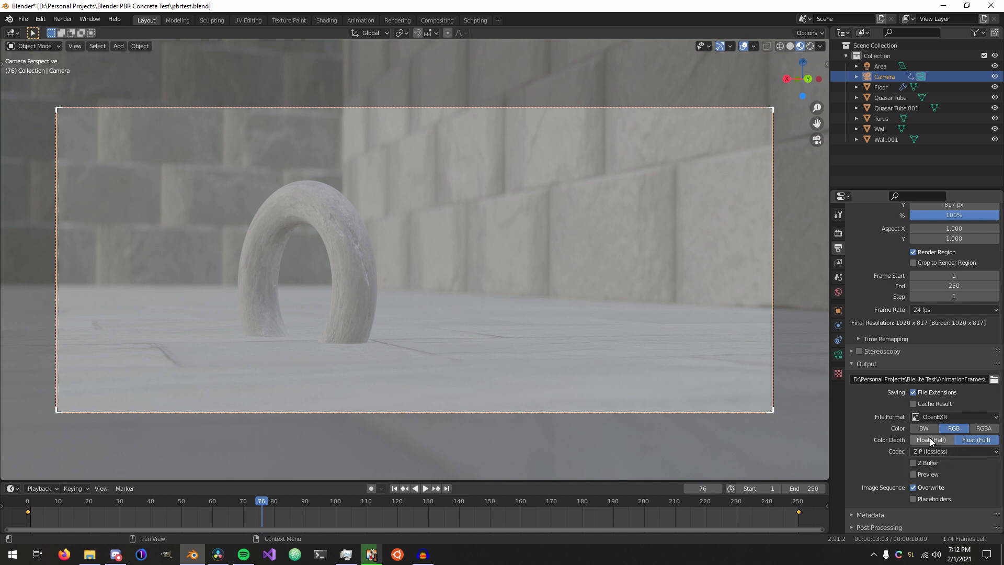
click(931, 439)
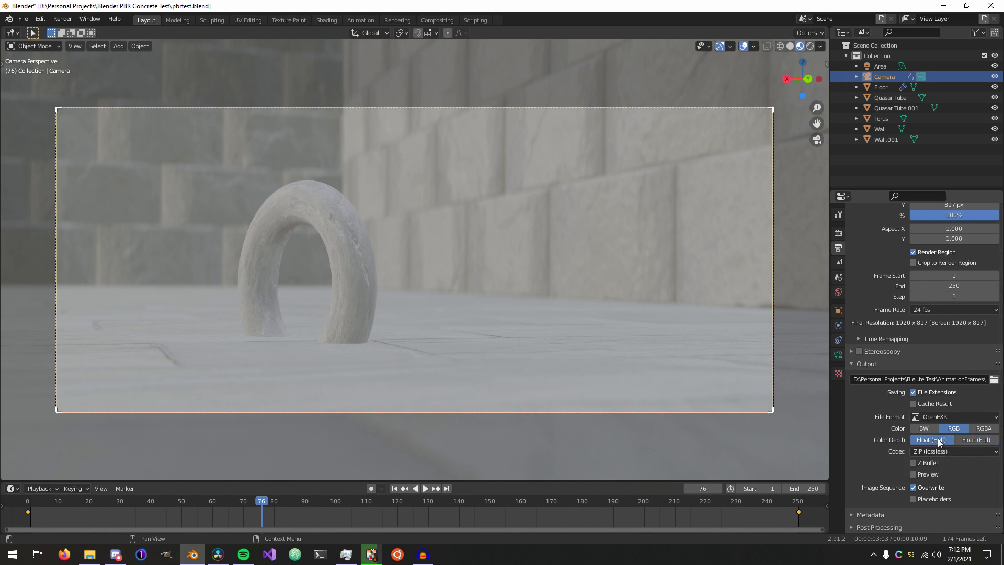
mouse_move(932, 440)
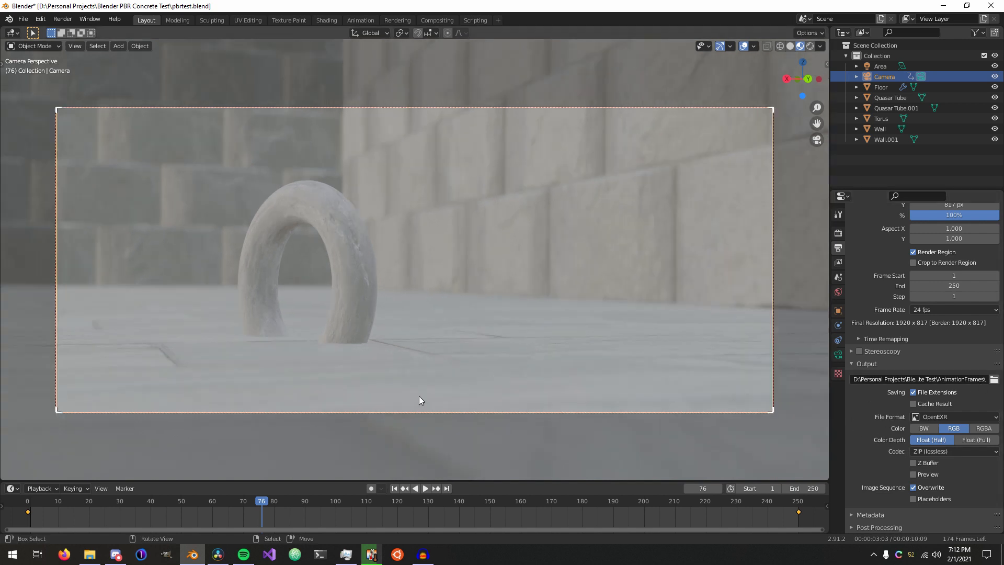
click(90, 554)
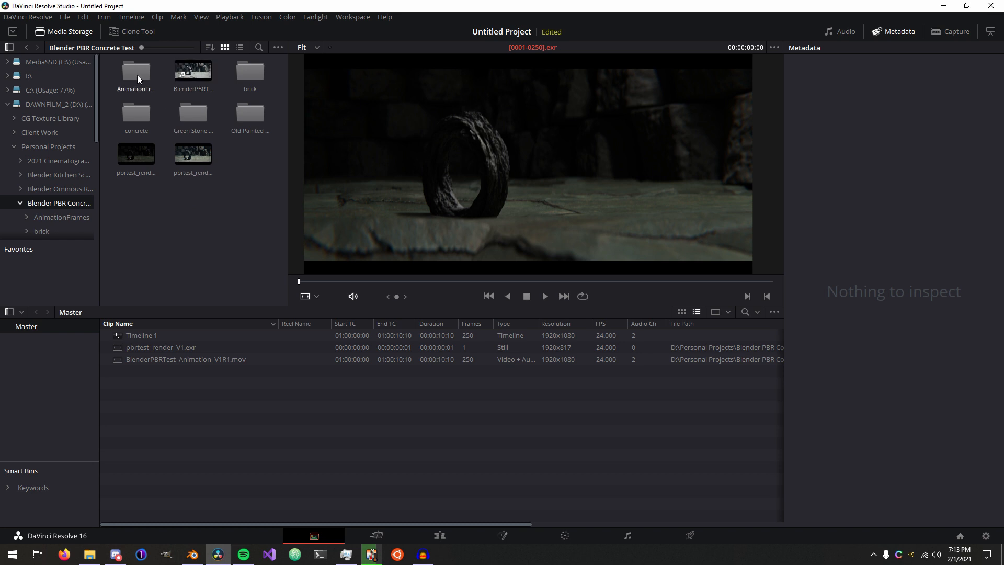
- Open AnimationFrames, preview the [0001-0250].exr sequence and add it to the Media Pool
double_click(134, 71)
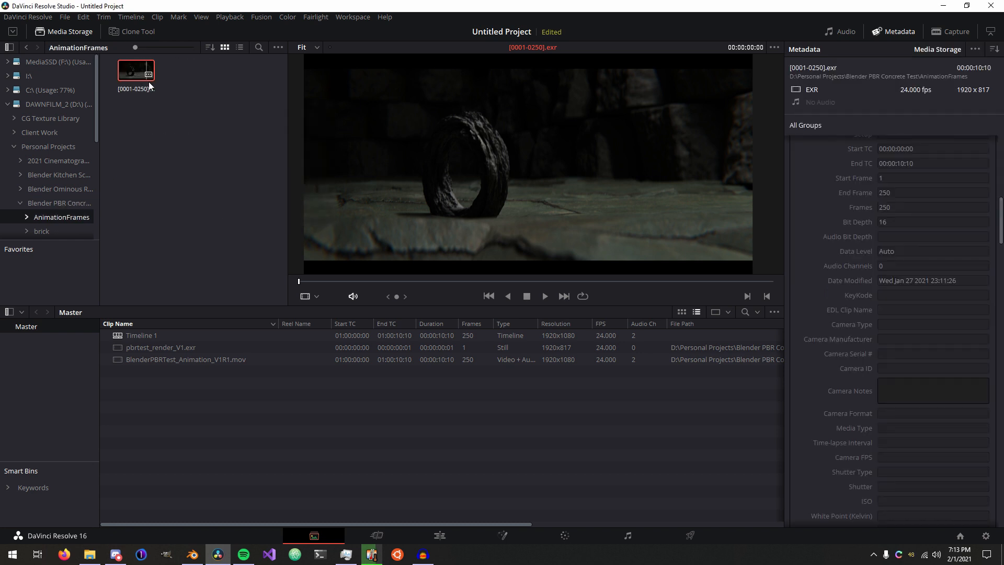
click(353, 280)
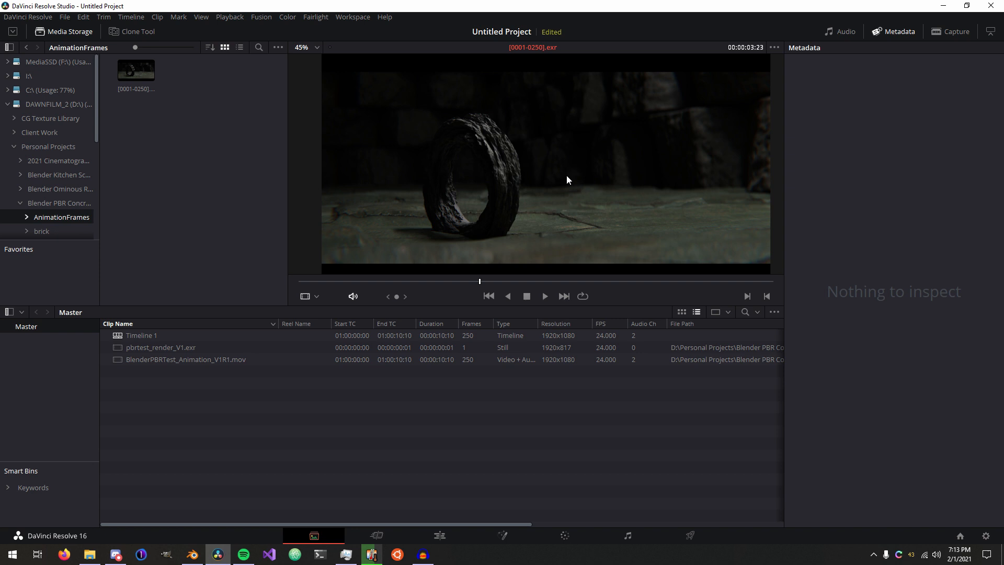
click(136, 69)
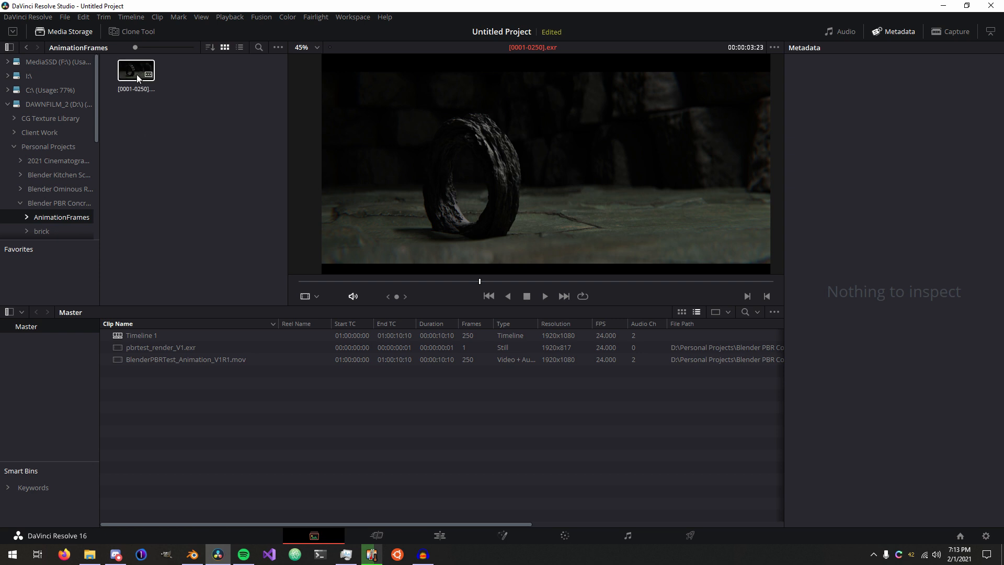
click(135, 69)
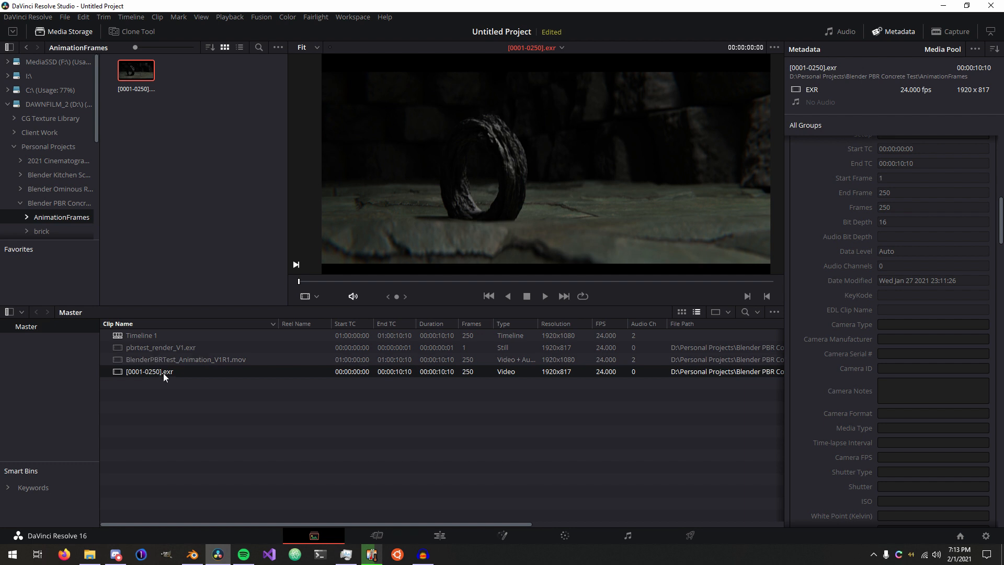
mouse_move(165, 376)
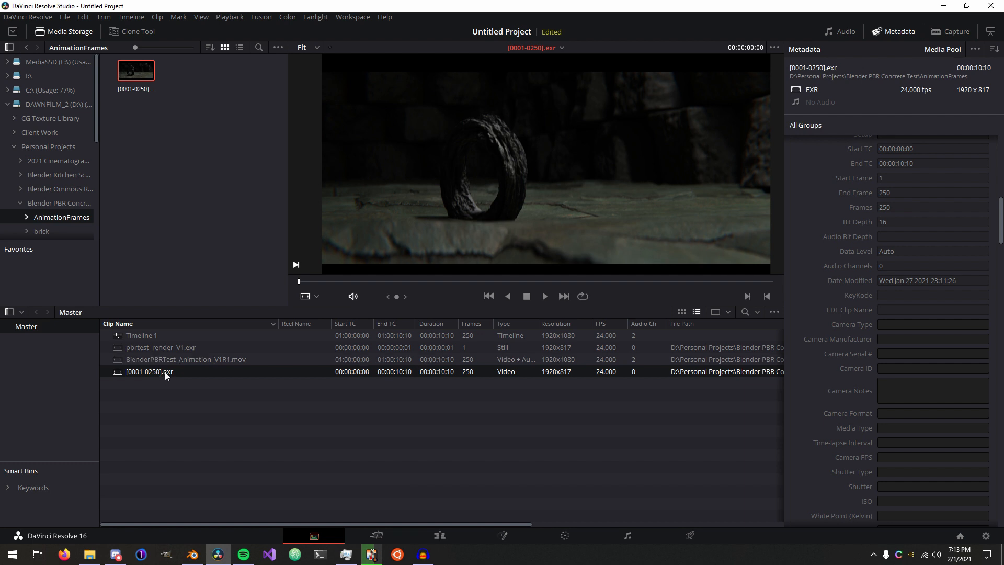
- Apply a VFX IO Linear-to conversion 3D LUT to the EXR clip
right_click(149, 371)
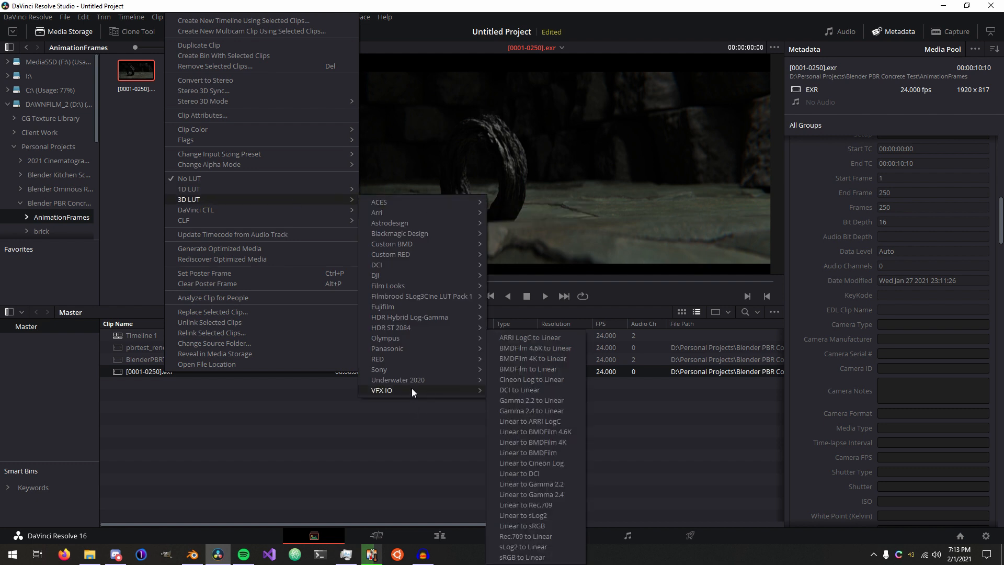
mouse_move(530, 420)
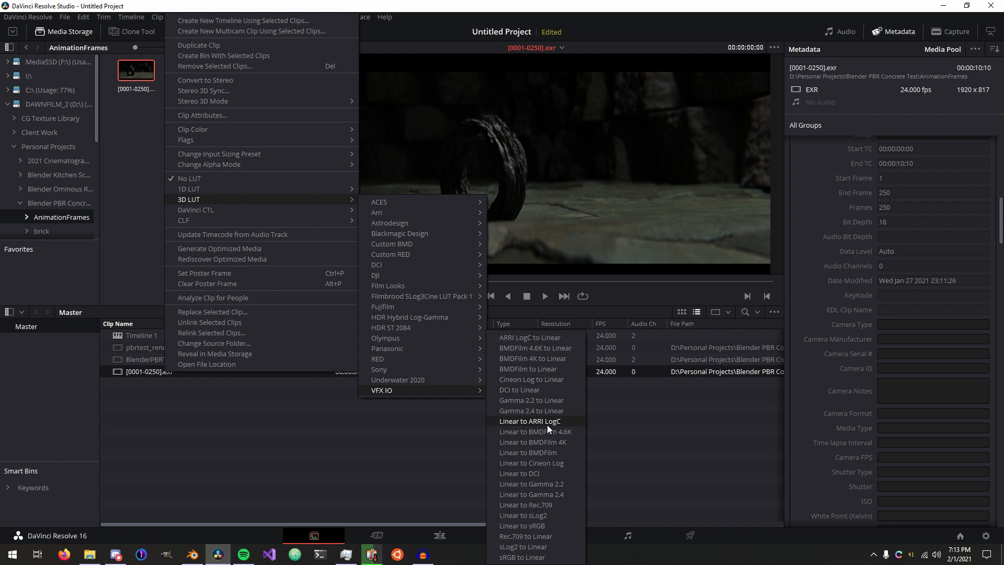
mouse_move(553, 513)
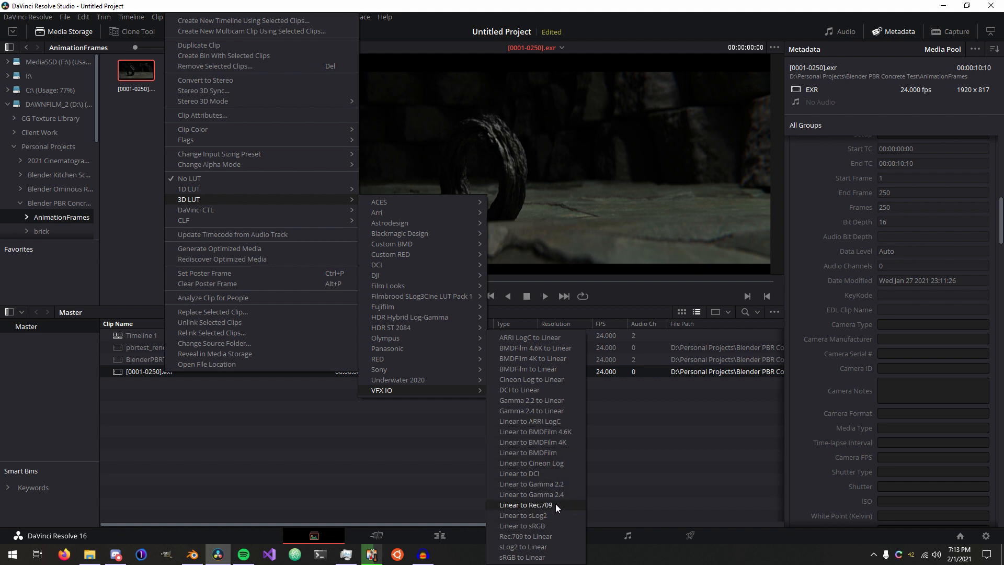
mouse_move(530, 420)
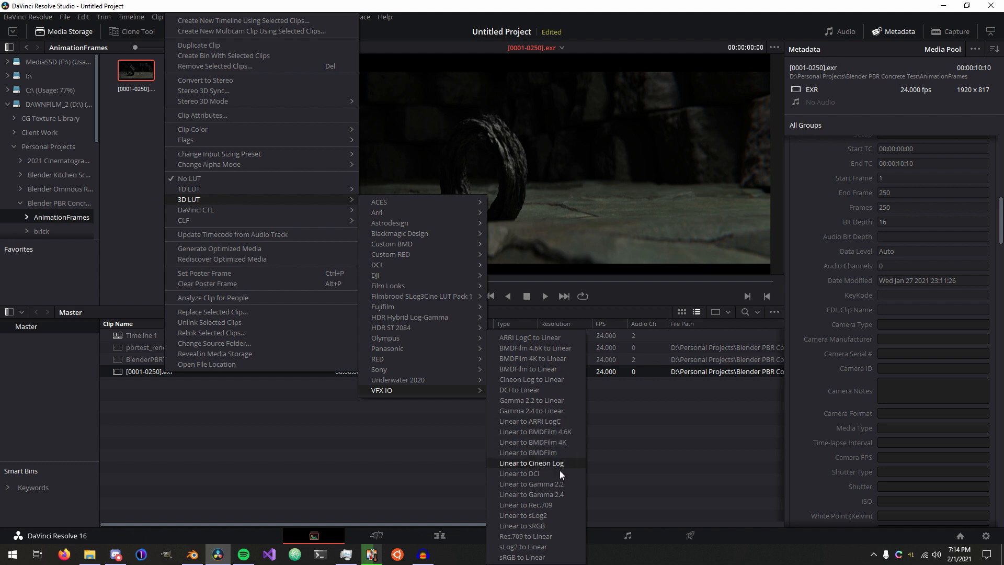
mouse_move(536, 525)
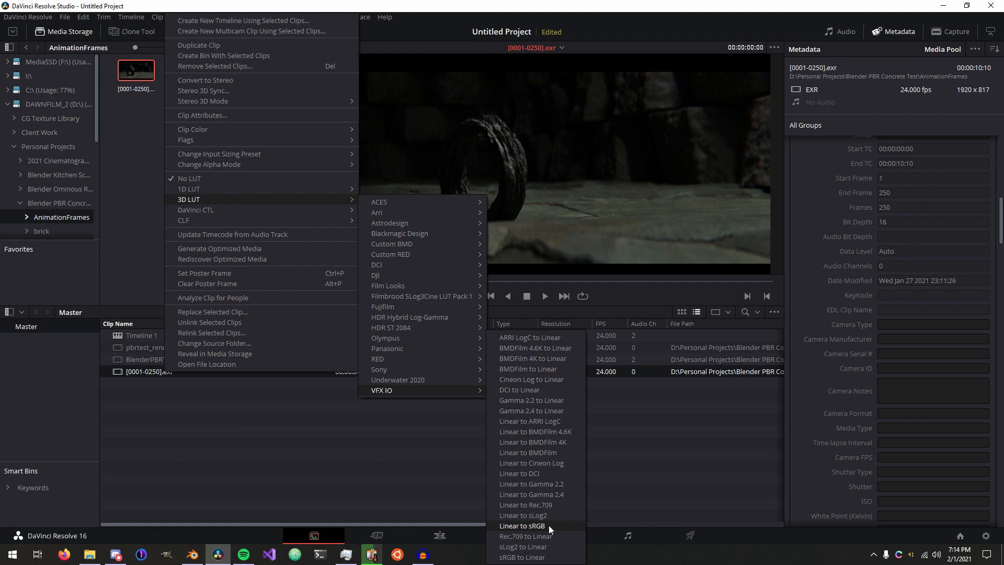
click(525, 526)
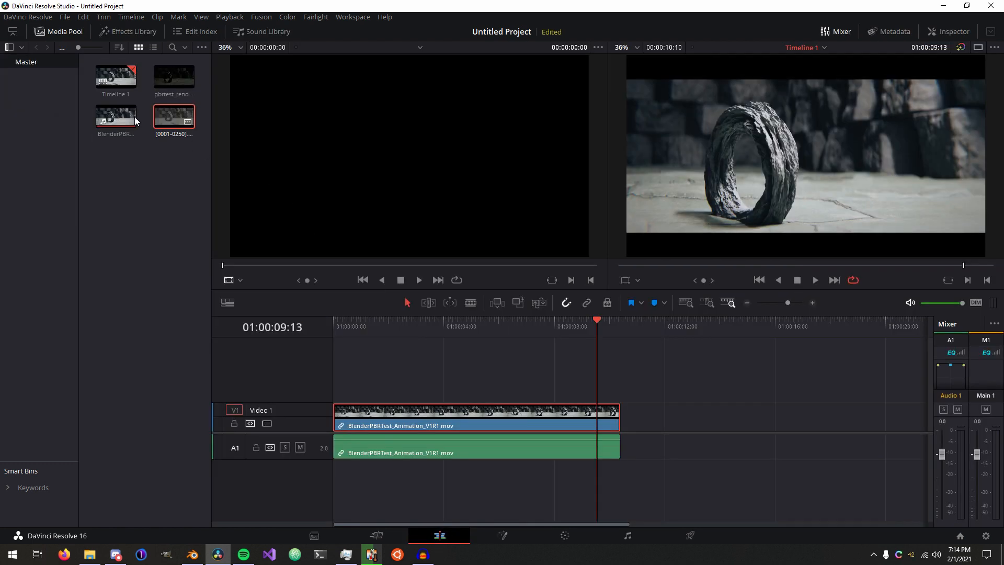
- Place the EXR sequence on V1, then pull down the shadows on the Color page's custom curve
drag(174, 115, 796, 416)
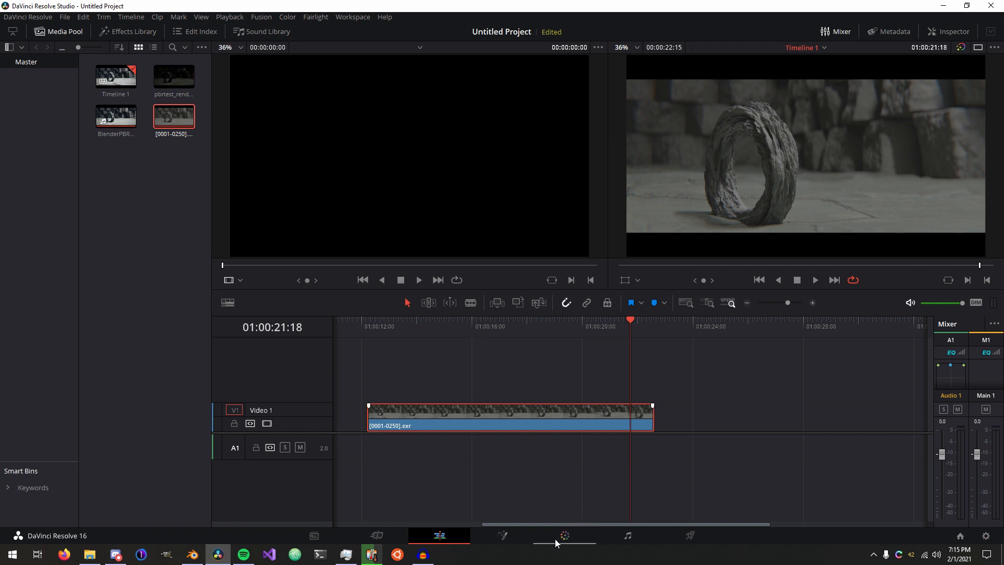
click(562, 535)
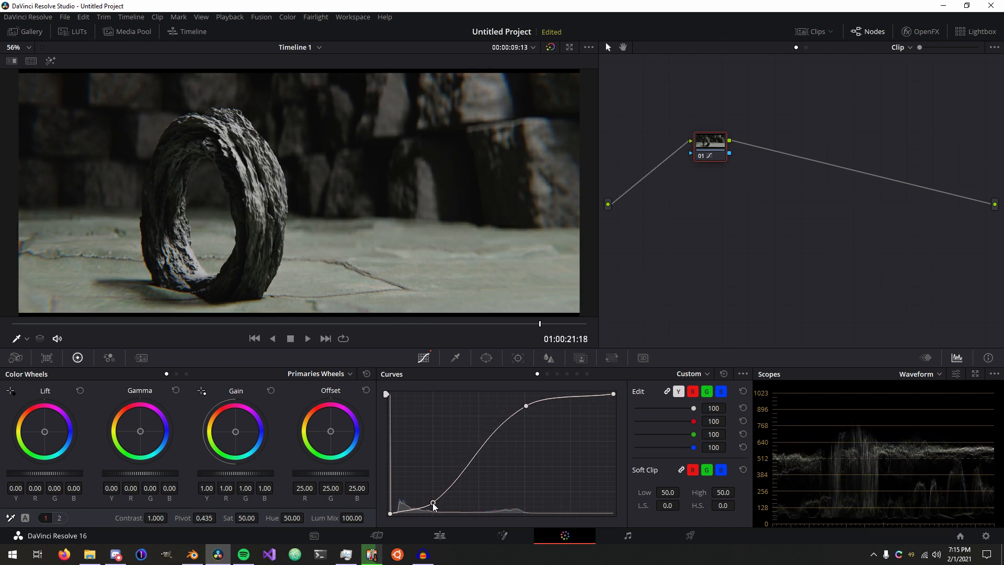
drag(433, 502, 422, 506)
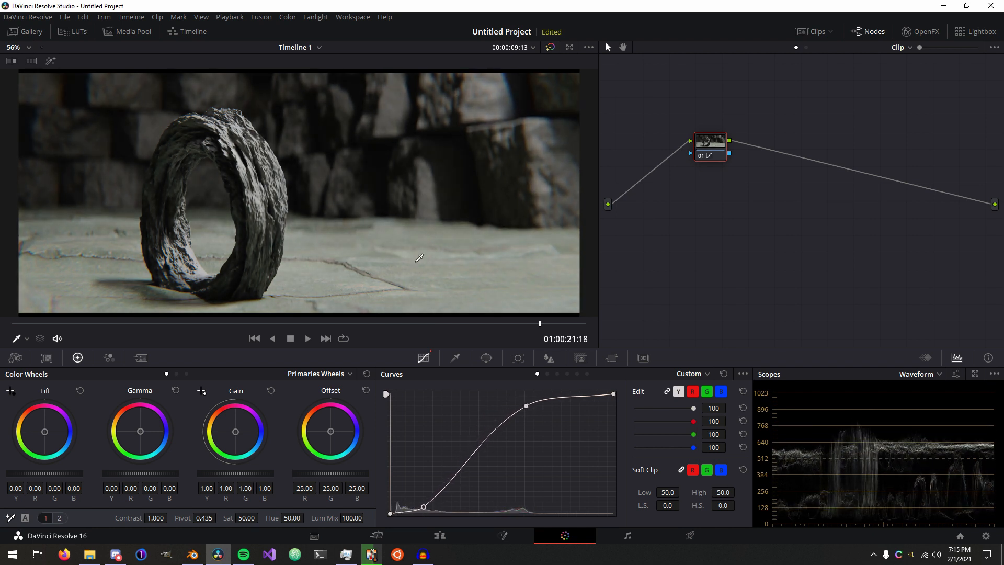